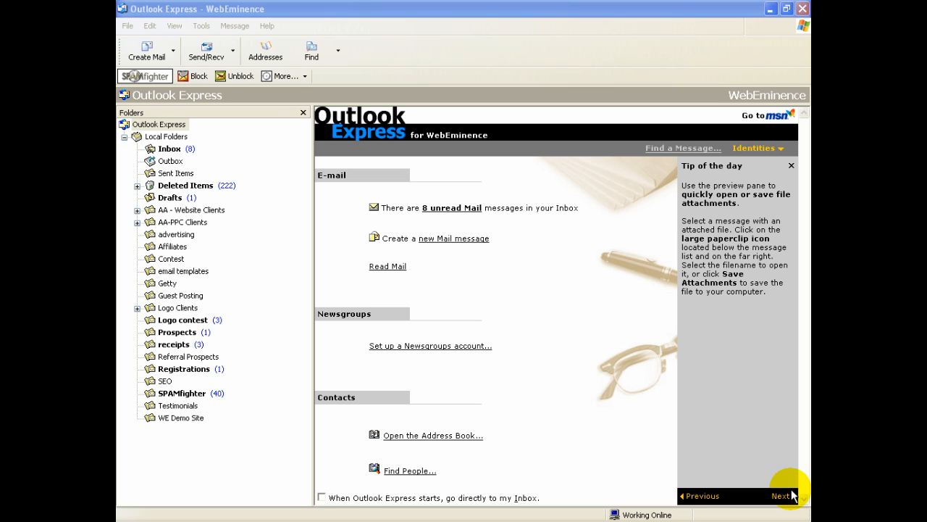
{"action": "mouse_move", "coordinate": [757, 420]}
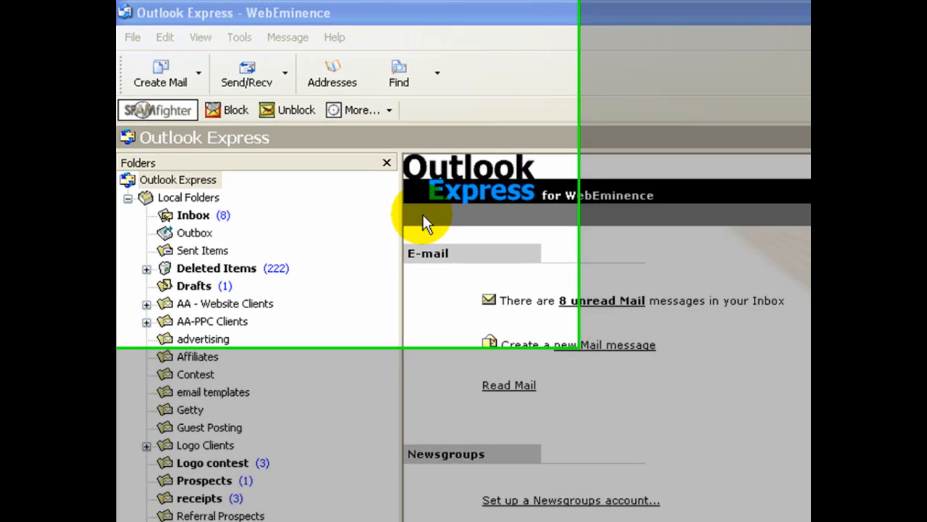
Step: Attempt File > Export > Messages to Microsoft Outlook and dismiss the MAPI initialization error
{"action": "left_click", "coordinate": [133, 37]}
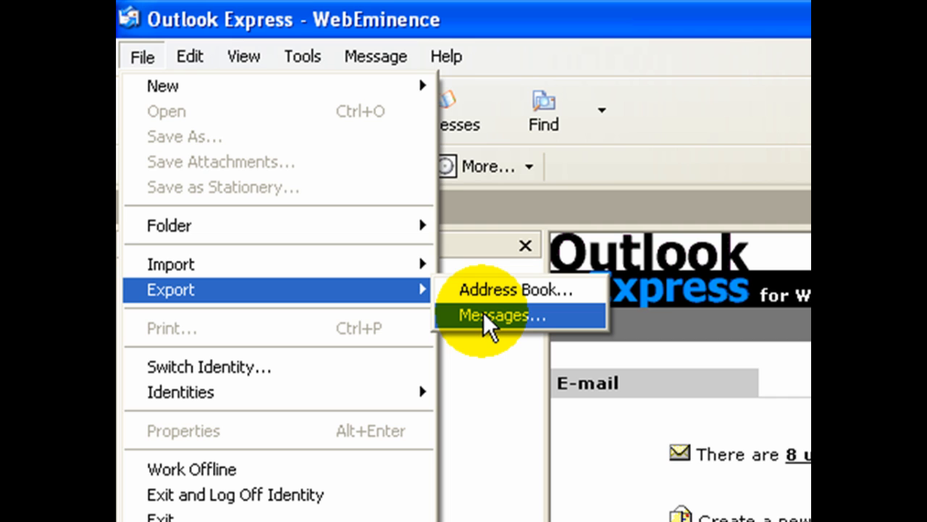
{"action": "left_click", "coordinate": [500, 314]}
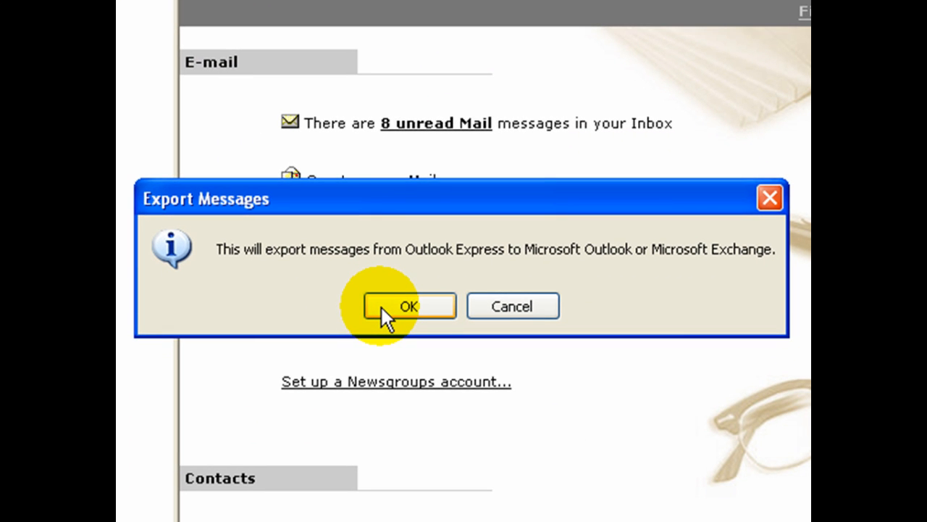
{"action": "left_click", "coordinate": [408, 305]}
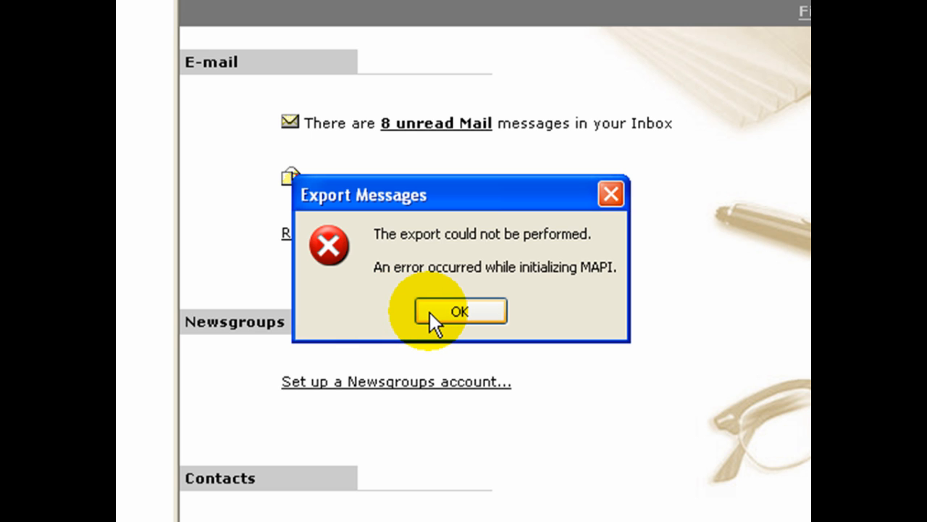
{"action": "left_click", "coordinate": [458, 311]}
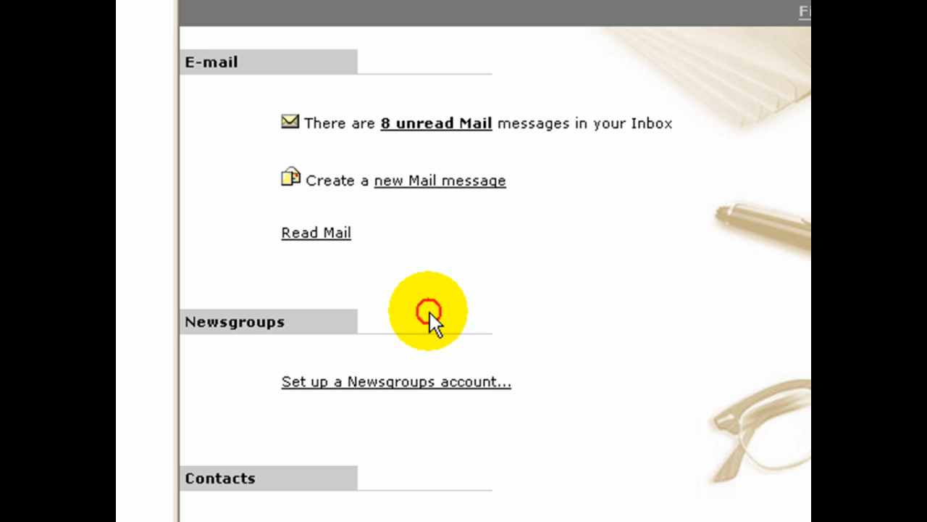
{"action": "mouse_move", "coordinate": [432, 325]}
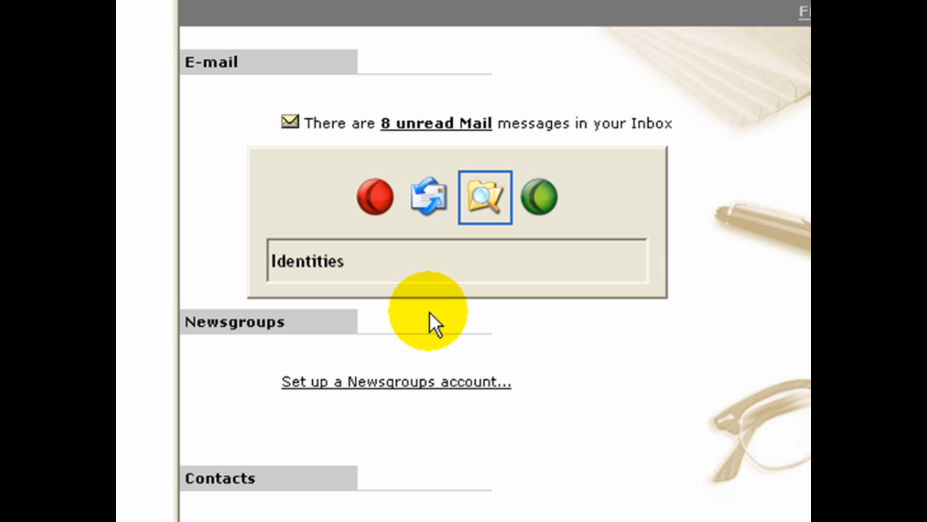
Step: Switch to the Explorer window showing Local Settings\Application Data\Identities
{"action": "left_click", "coordinate": [485, 196]}
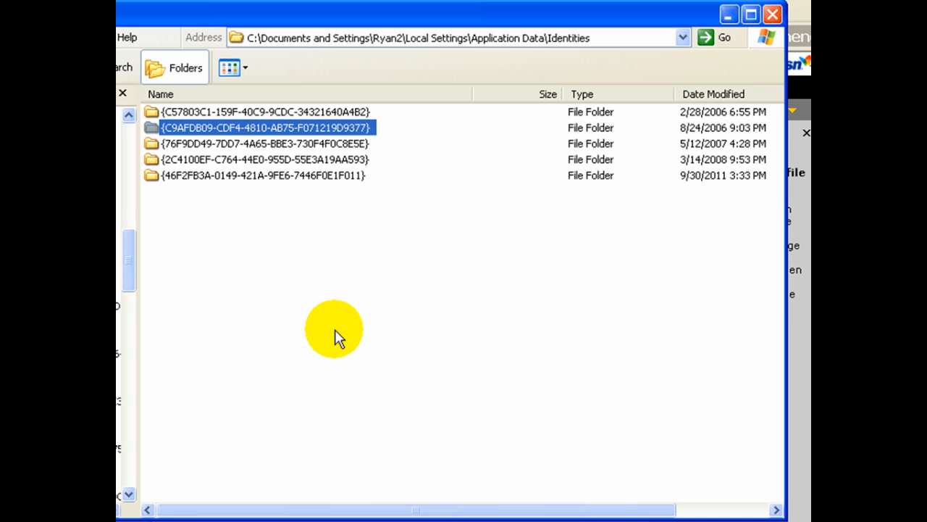
{"action": "mouse_move", "coordinate": [390, 163]}
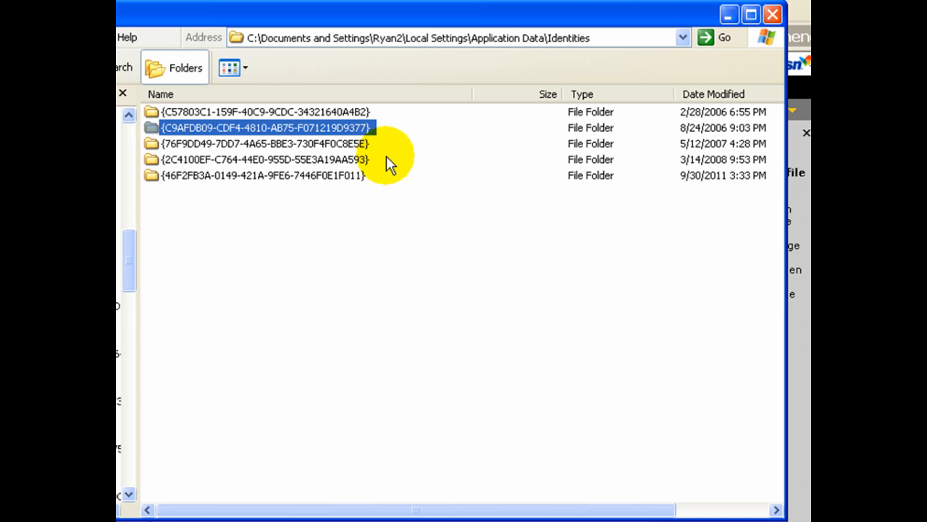
{"action": "mouse_move", "coordinate": [363, 211]}
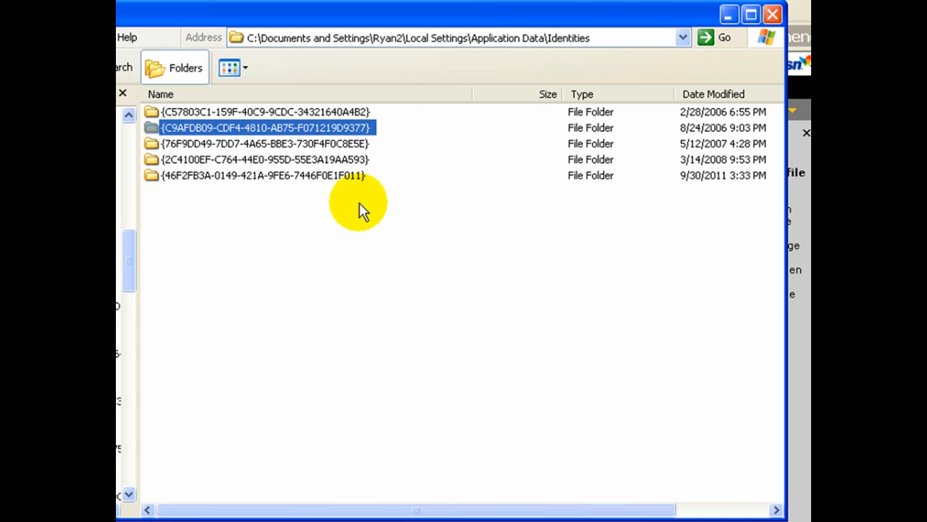
{"action": "mouse_move", "coordinate": [257, 57]}
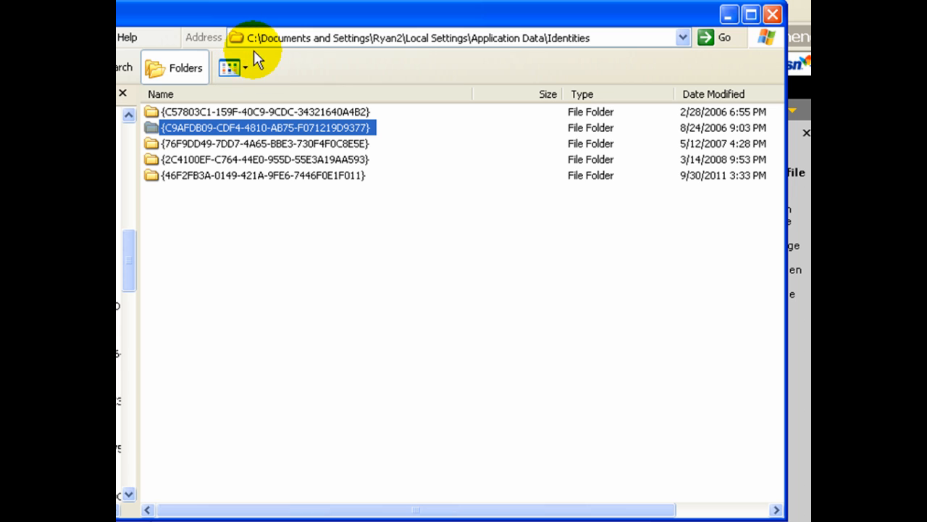
{"action": "mouse_move", "coordinate": [363, 58]}
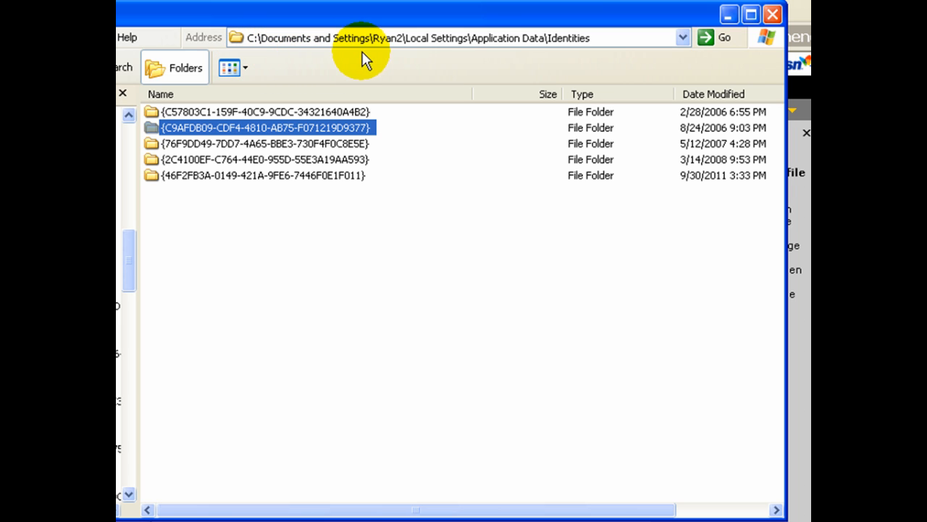
{"action": "mouse_move", "coordinate": [260, 51]}
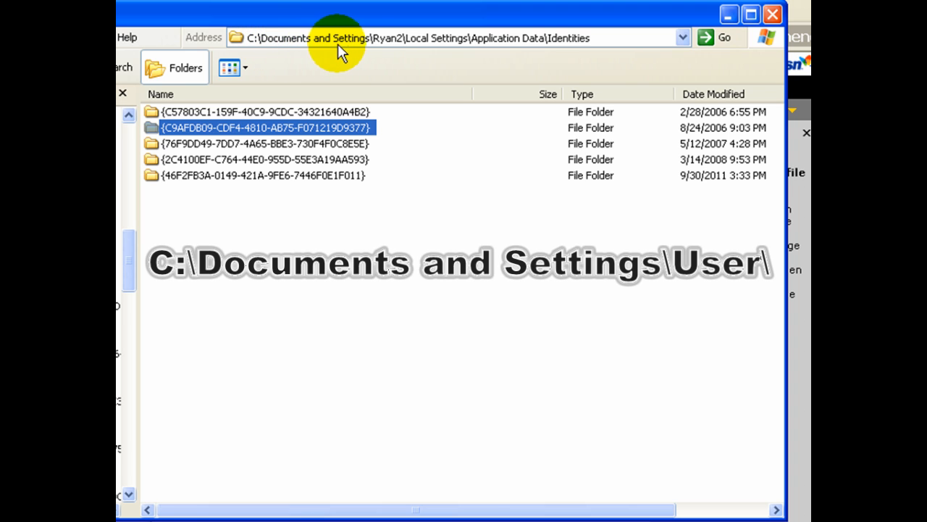
{"action": "mouse_move", "coordinate": [398, 51]}
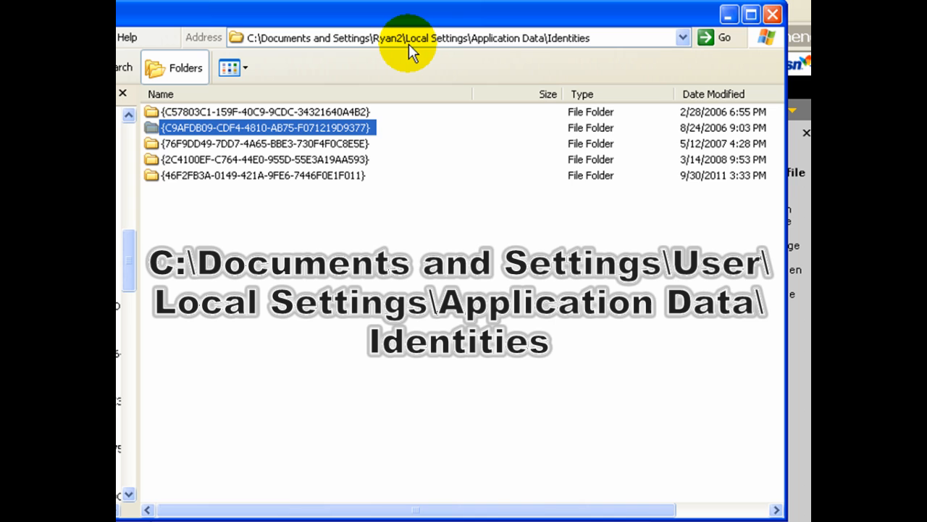
{"action": "mouse_move", "coordinate": [487, 54]}
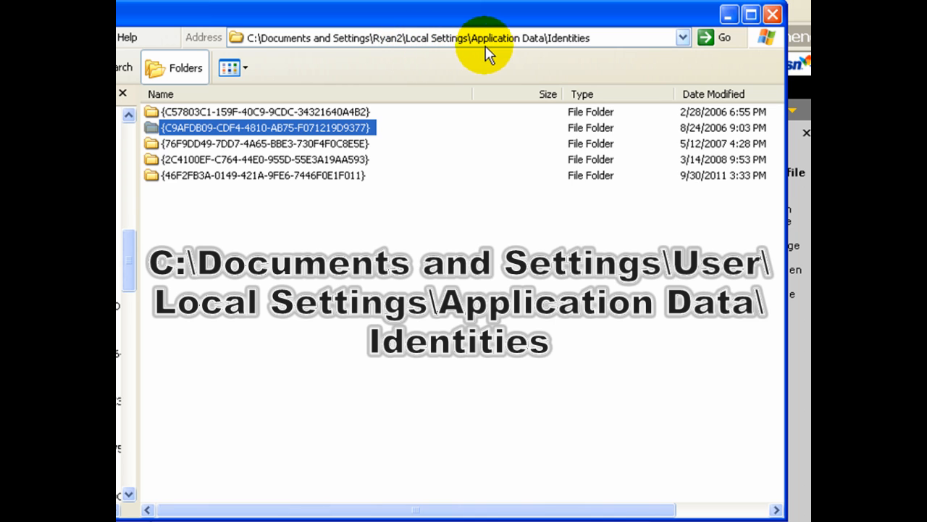
{"action": "mouse_move", "coordinate": [591, 53]}
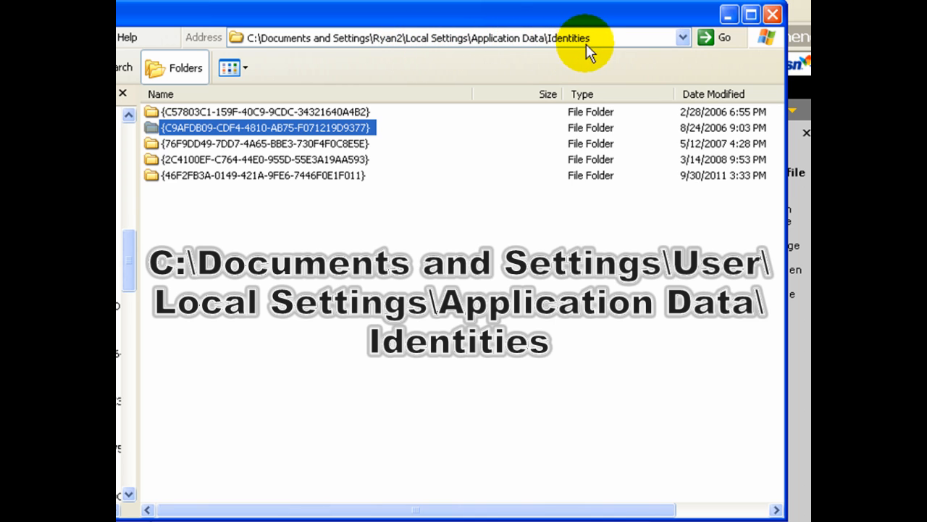
{"action": "mouse_move", "coordinate": [330, 178]}
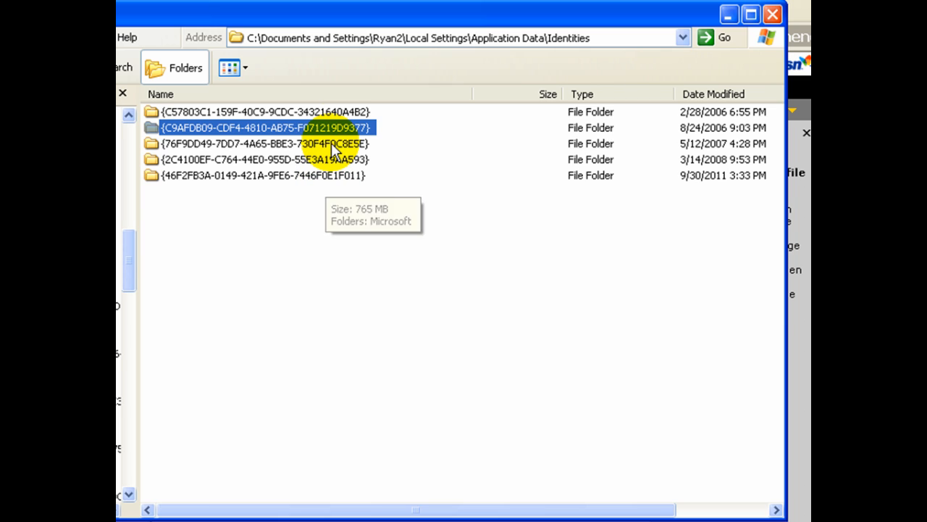
{"action": "mouse_move", "coordinate": [334, 120]}
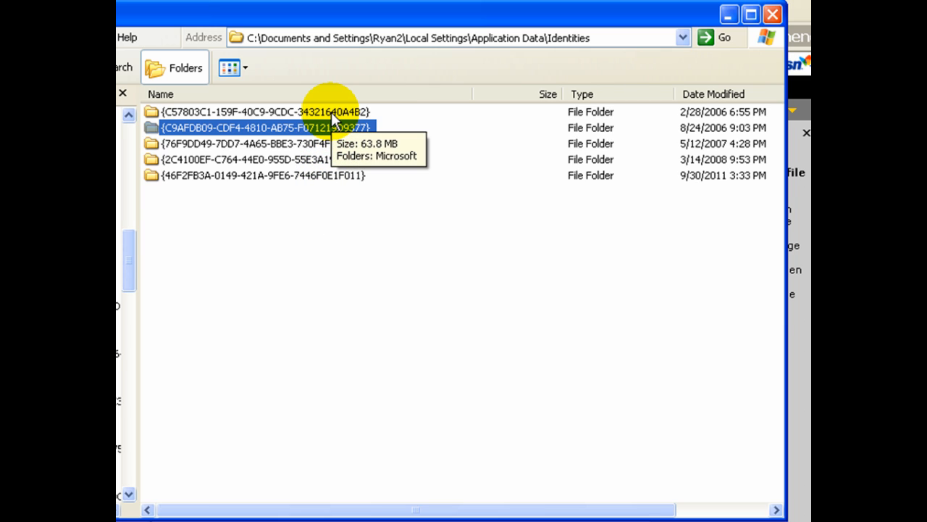
{"action": "mouse_move", "coordinate": [312, 176]}
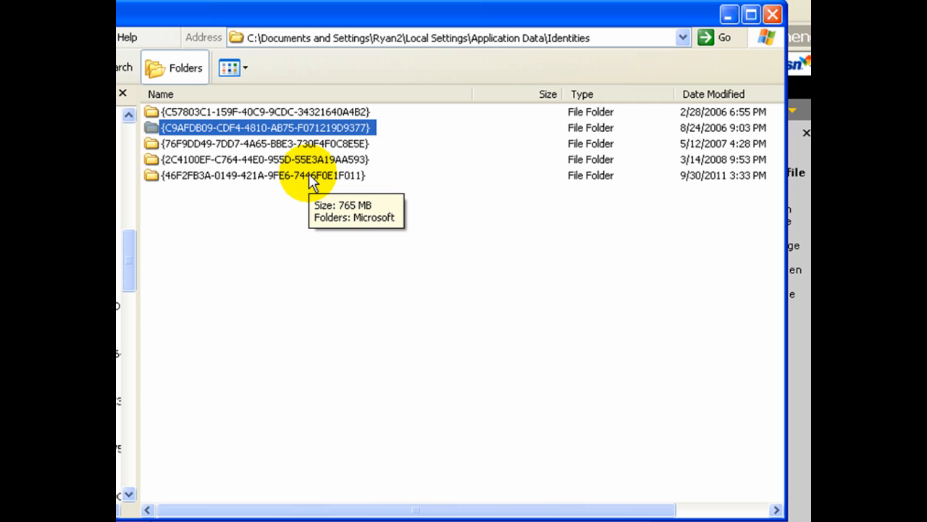
Step: Open the identity folder modified 5/12/2007 and its Microsoft subfolder with the .dbx files
{"action": "double_click", "coordinate": [254, 144]}
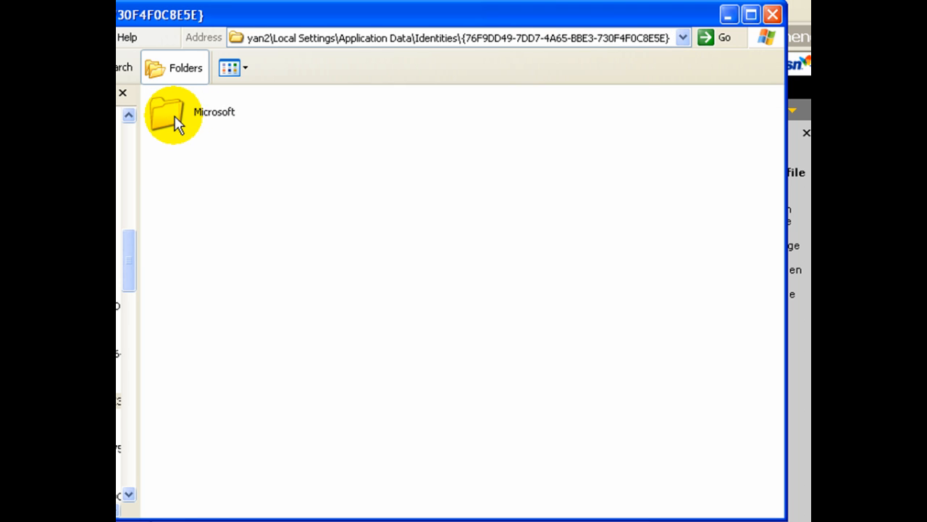
{"action": "double_click", "coordinate": [172, 116]}
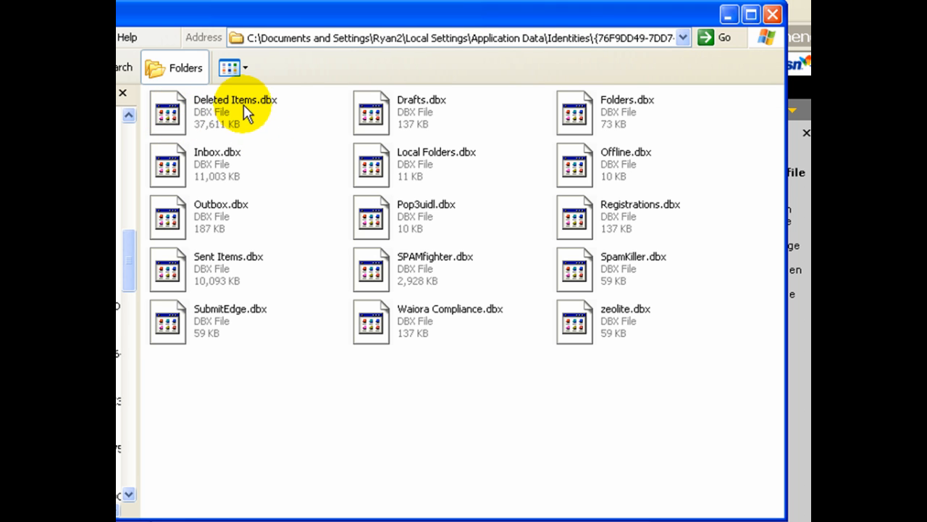
{"action": "mouse_move", "coordinate": [587, 196]}
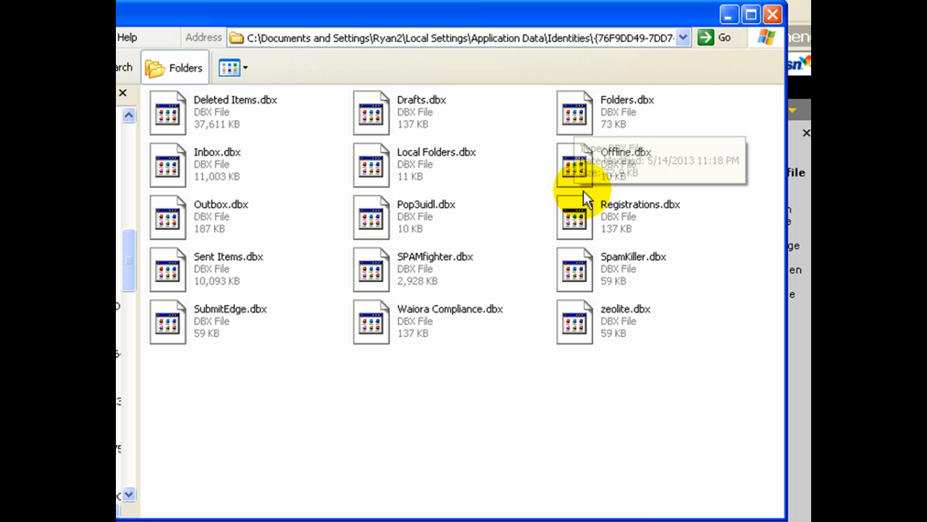
{"action": "mouse_move", "coordinate": [214, 319]}
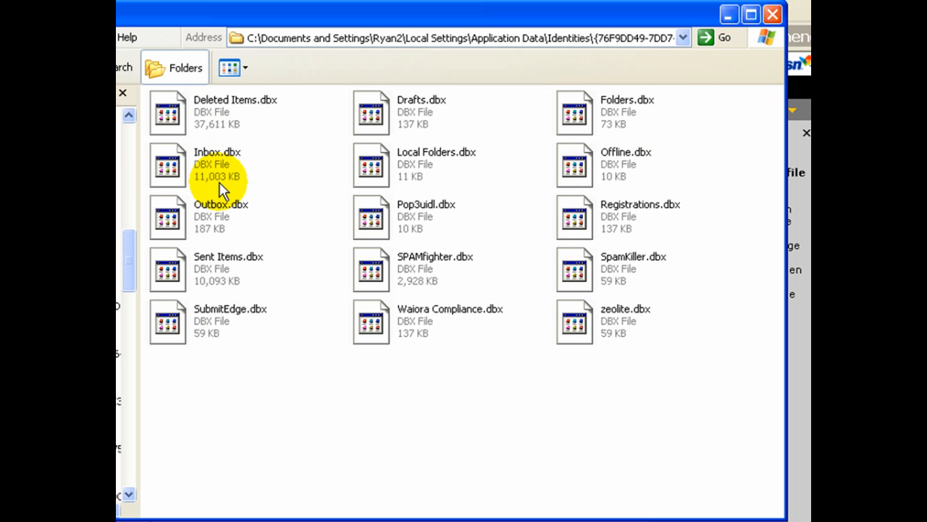
{"action": "mouse_move", "coordinate": [636, 161]}
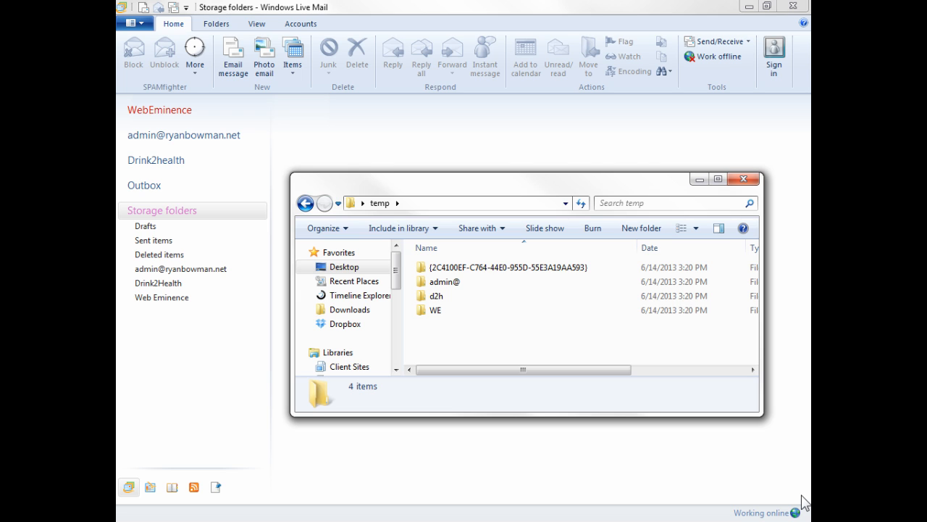
{"action": "mouse_move", "coordinate": [457, 328]}
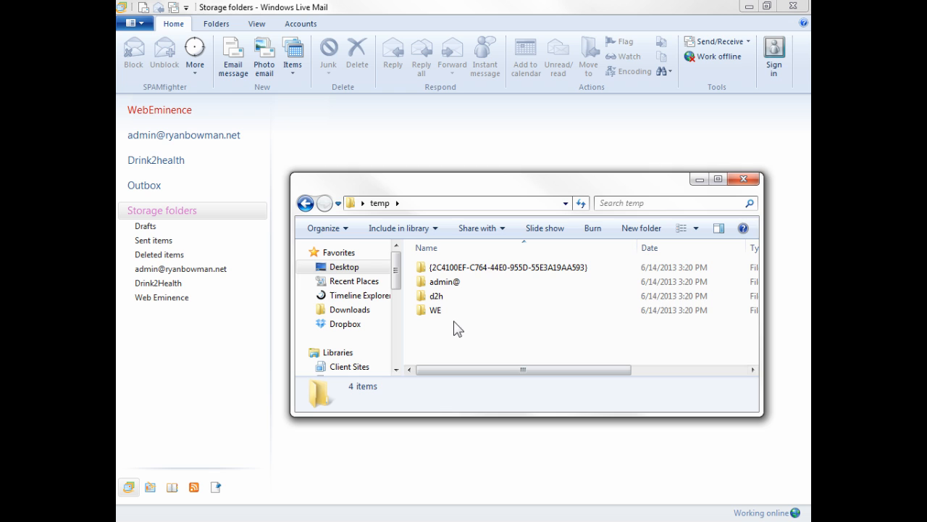
{"action": "mouse_move", "coordinate": [437, 296]}
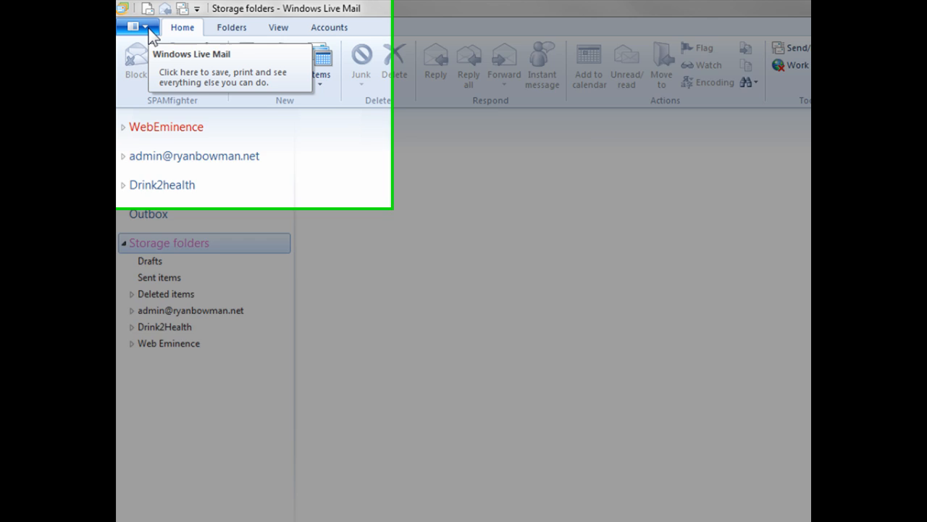
Step: Start Import messages with Microsoft Outlook Express 6 as the source format
{"action": "left_click", "coordinate": [137, 27]}
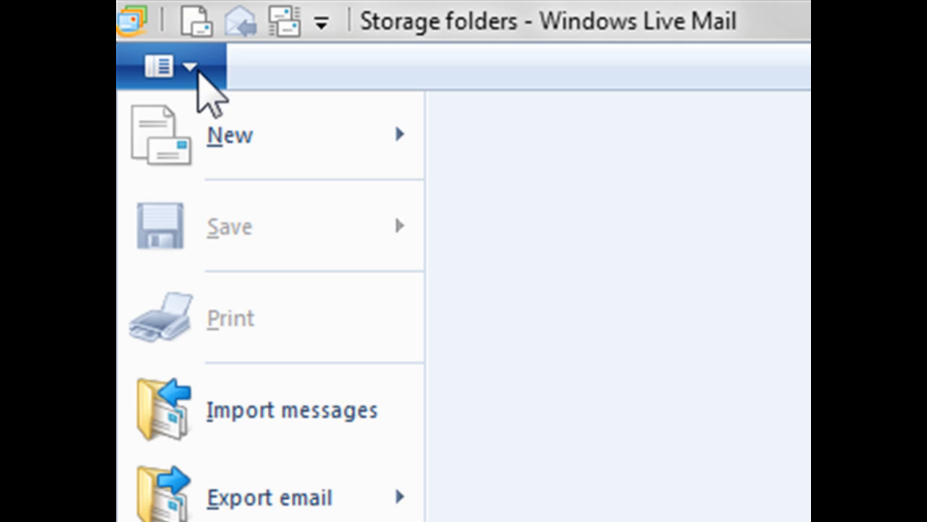
{"action": "left_click", "coordinate": [292, 410]}
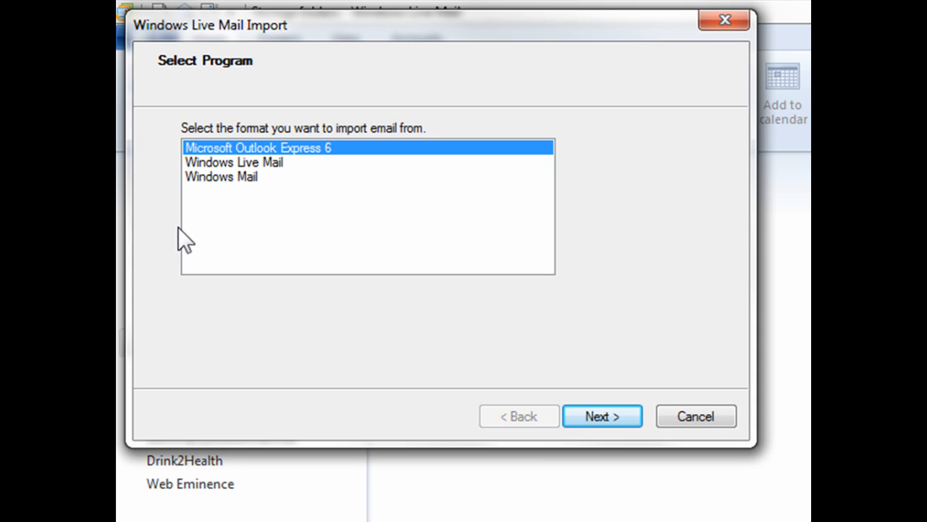
{"action": "mouse_move", "coordinate": [384, 150]}
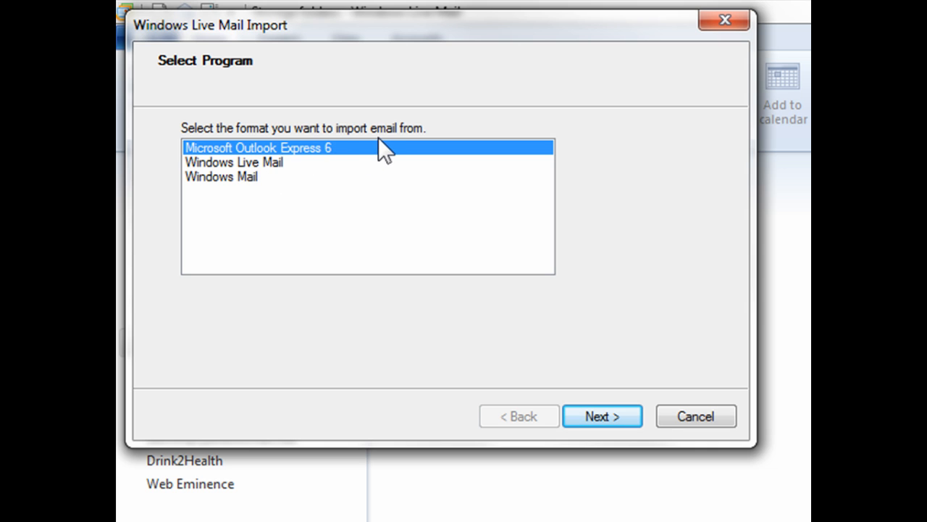
{"action": "mouse_move", "coordinate": [313, 158]}
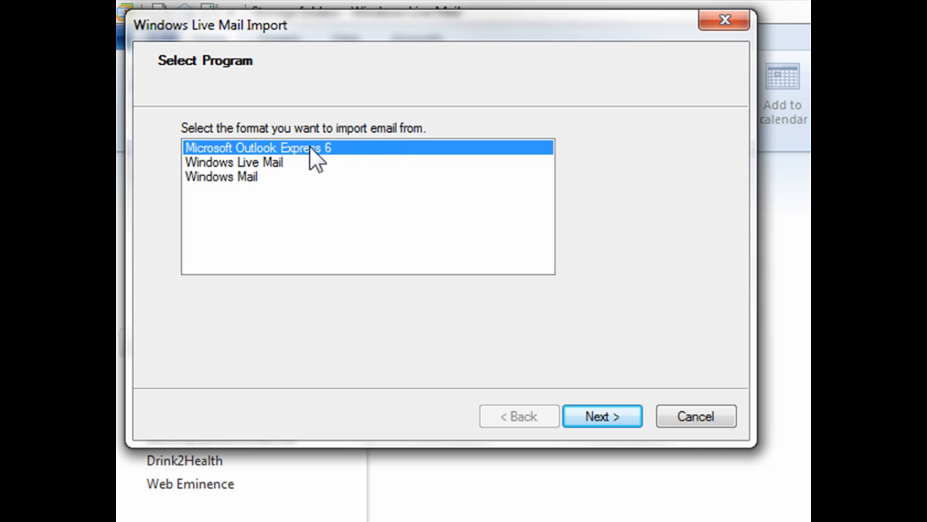
{"action": "mouse_move", "coordinate": [254, 155]}
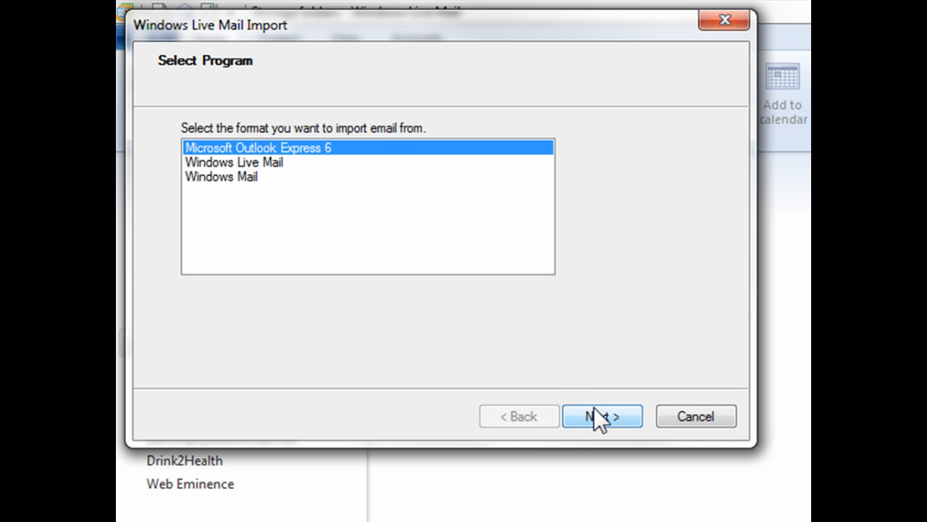
{"action": "left_click", "coordinate": [602, 416]}
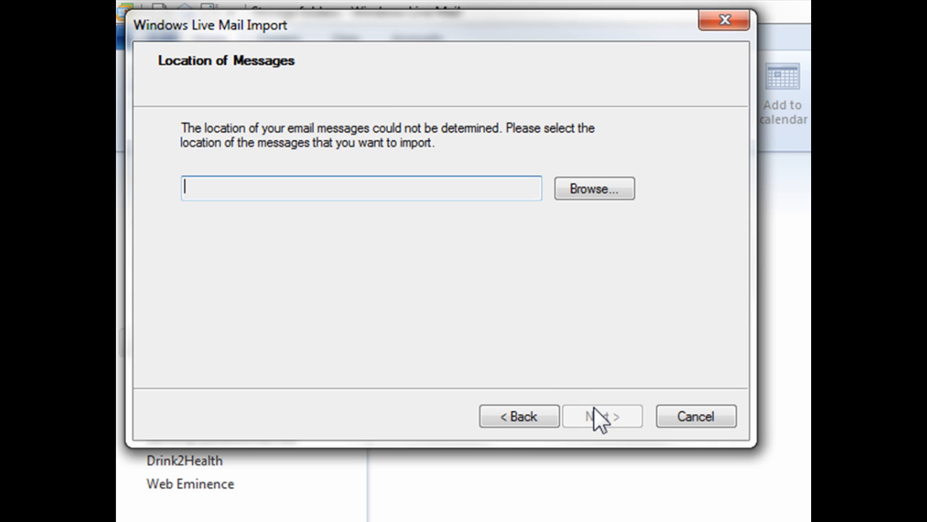
{"action": "mouse_move", "coordinate": [594, 188]}
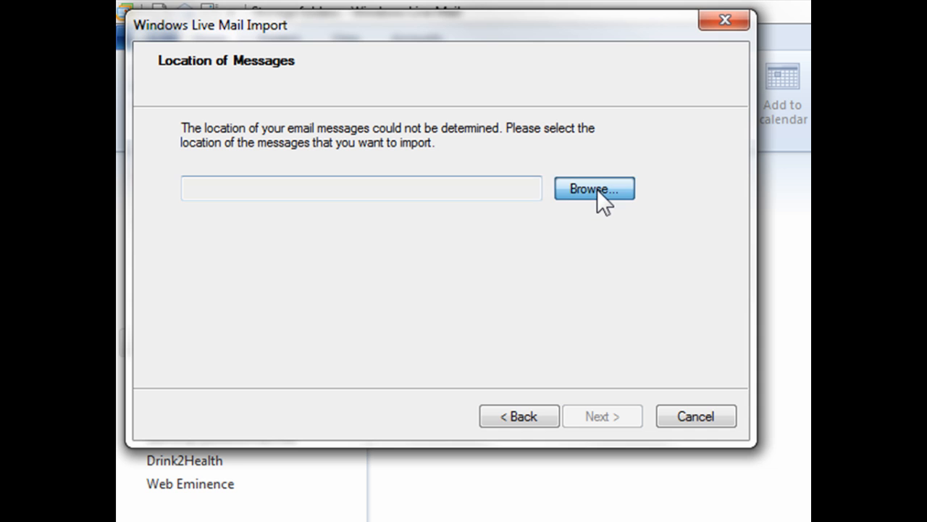
Step: Browse to temp\WE\Microsoft\Outlook Express on the desktop as the message location
{"action": "left_click", "coordinate": [593, 189]}
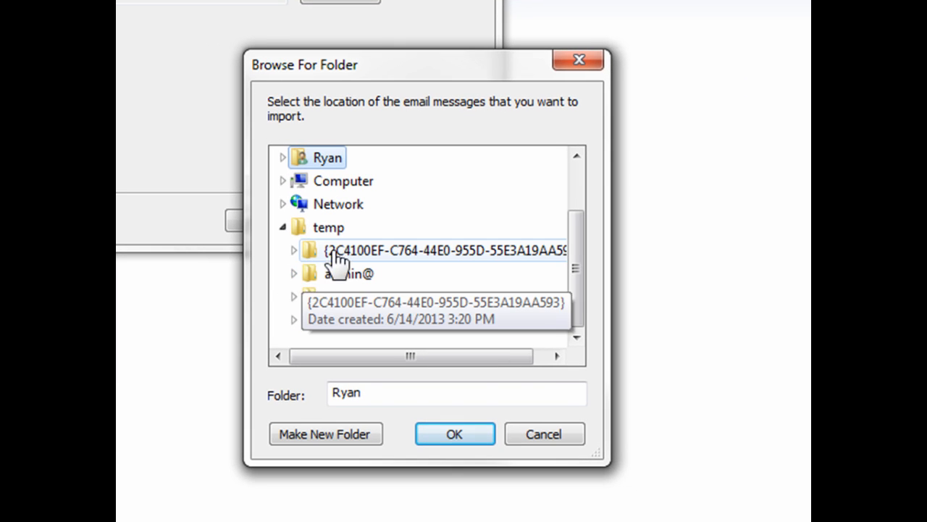
{"action": "left_click", "coordinate": [435, 250]}
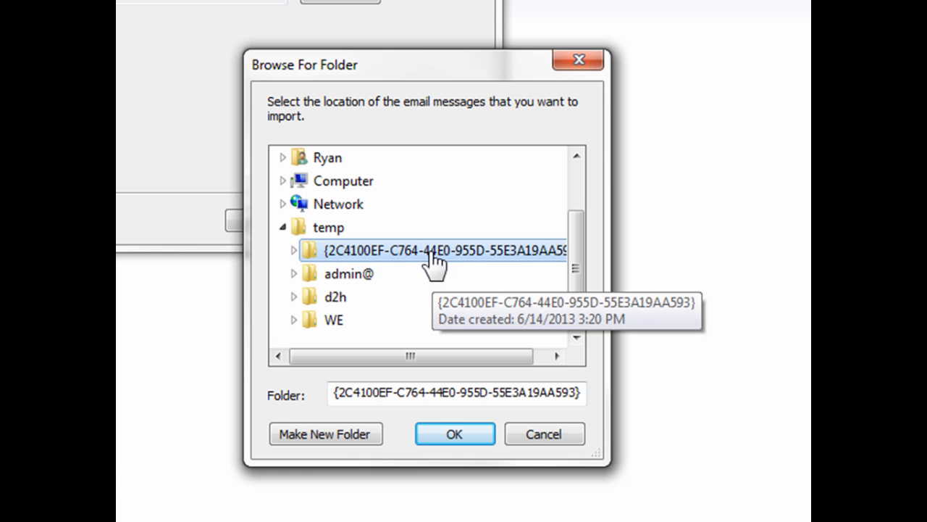
{"action": "mouse_move", "coordinate": [335, 296]}
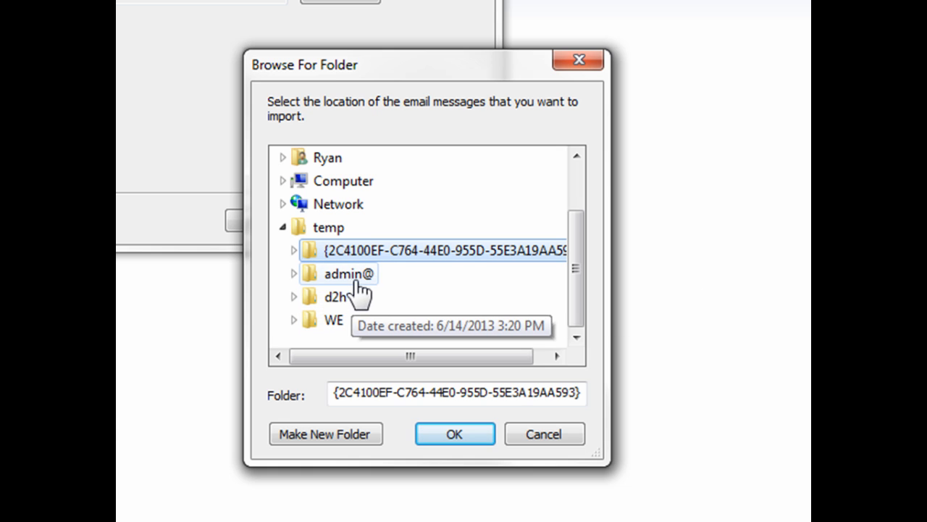
{"action": "mouse_move", "coordinate": [370, 257]}
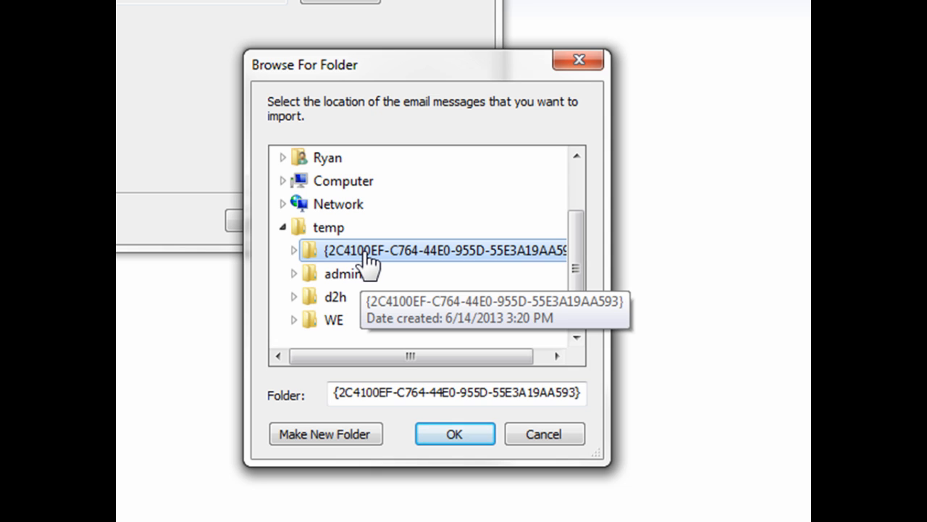
{"action": "mouse_move", "coordinate": [355, 274]}
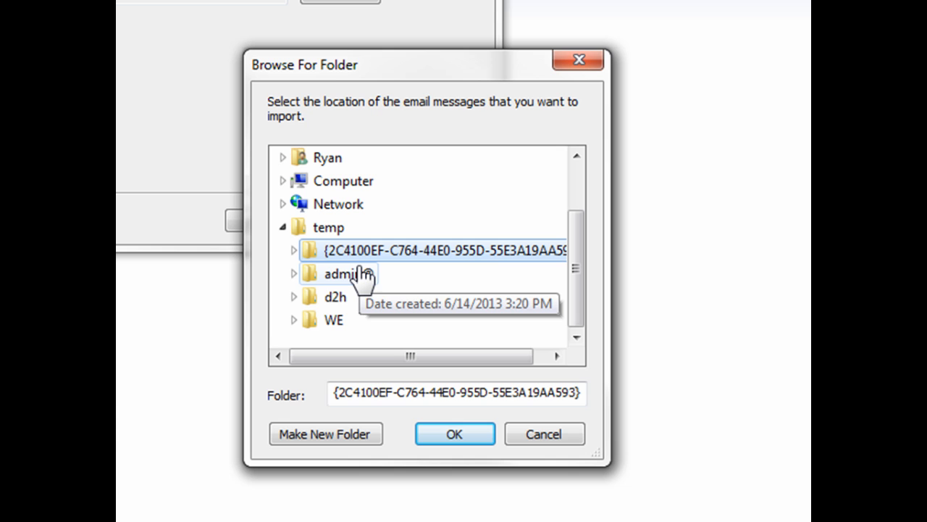
{"action": "left_click", "coordinate": [294, 320]}
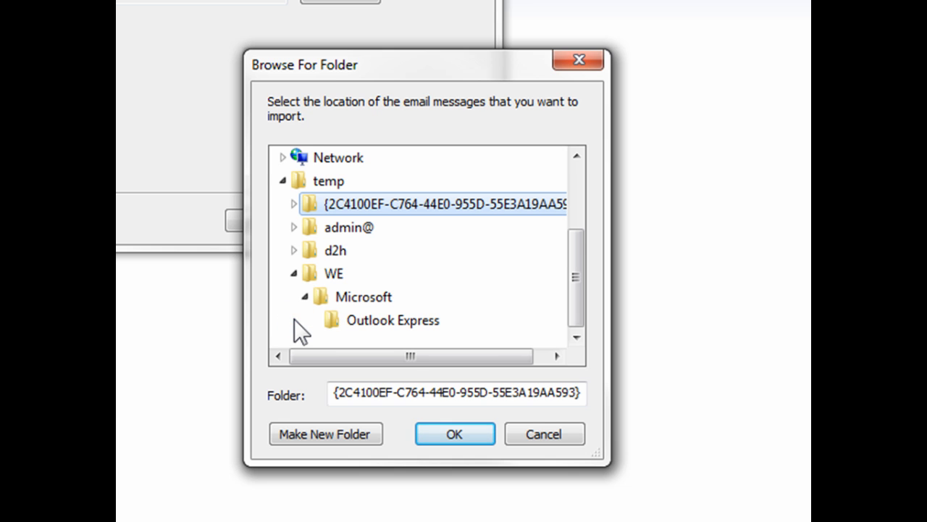
{"action": "mouse_move", "coordinate": [356, 297]}
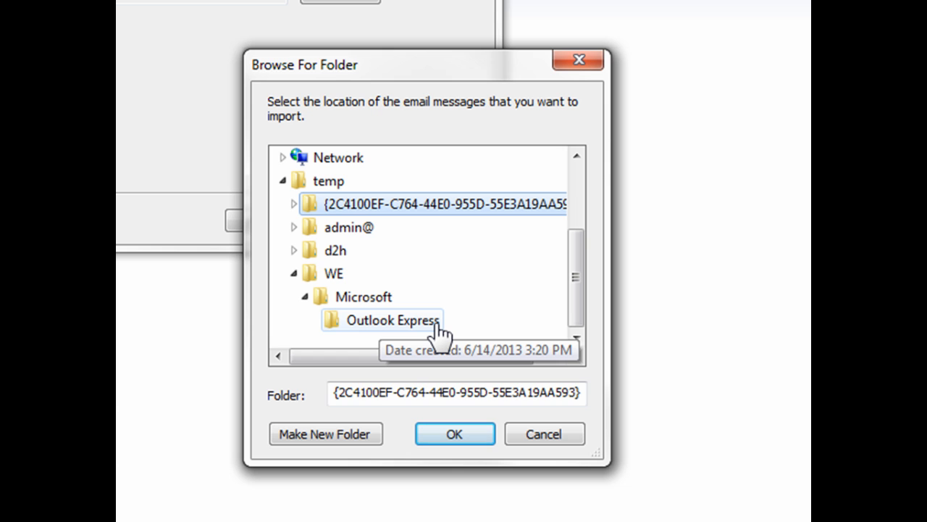
{"action": "left_click", "coordinate": [391, 320]}
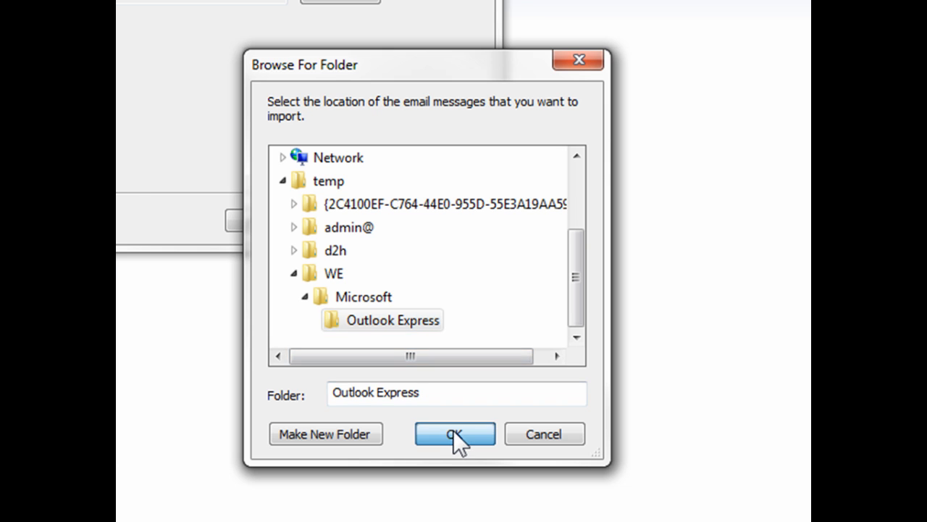
{"action": "left_click", "coordinate": [455, 434]}
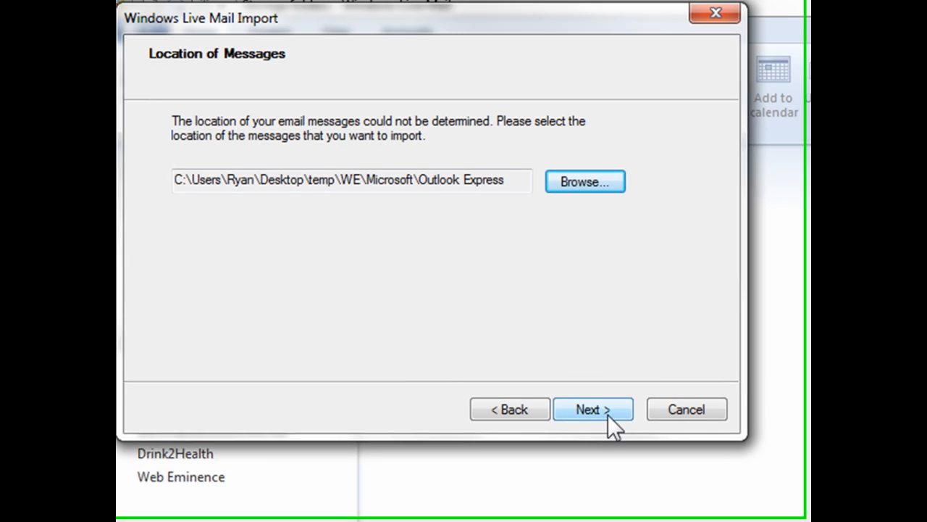
Step: Import the selected Inbox folder and finish the import wizard
{"action": "left_click", "coordinate": [593, 409]}
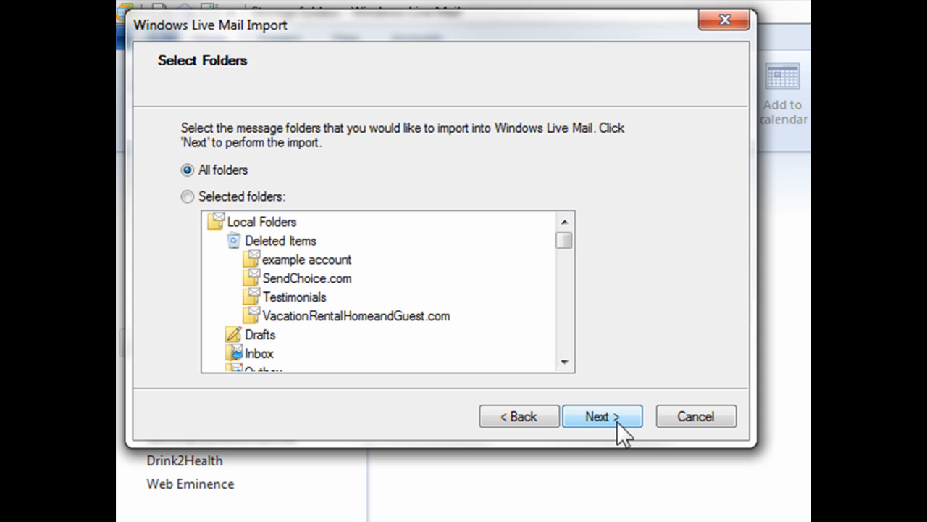
{"action": "mouse_move", "coordinate": [232, 185]}
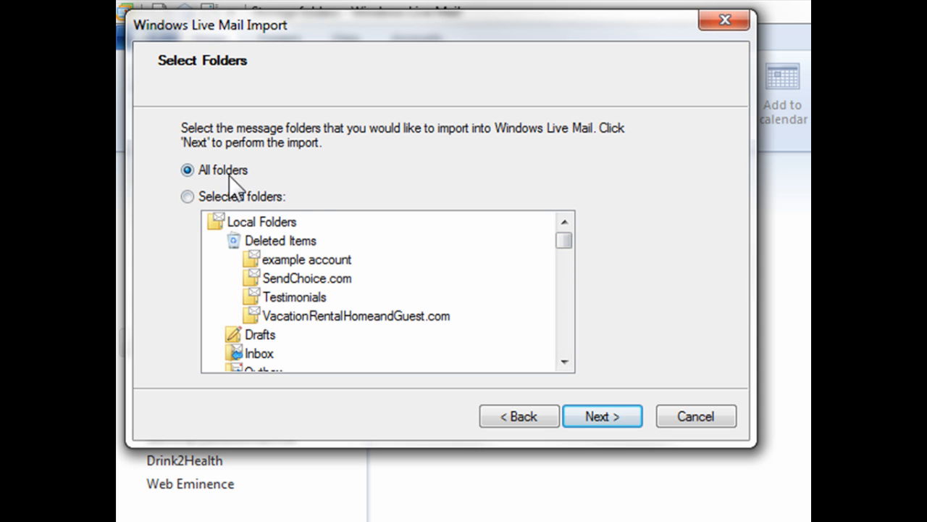
{"action": "mouse_move", "coordinate": [301, 235]}
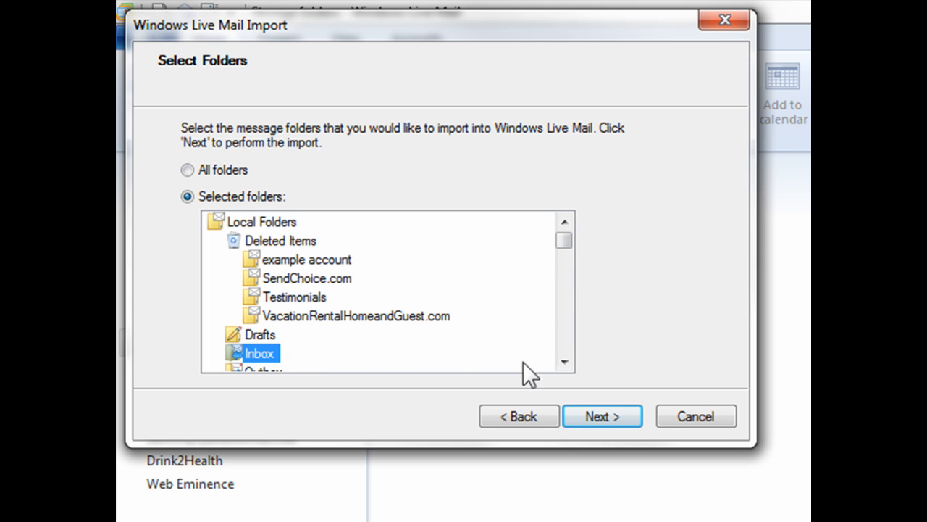
{"action": "left_click", "coordinate": [602, 416]}
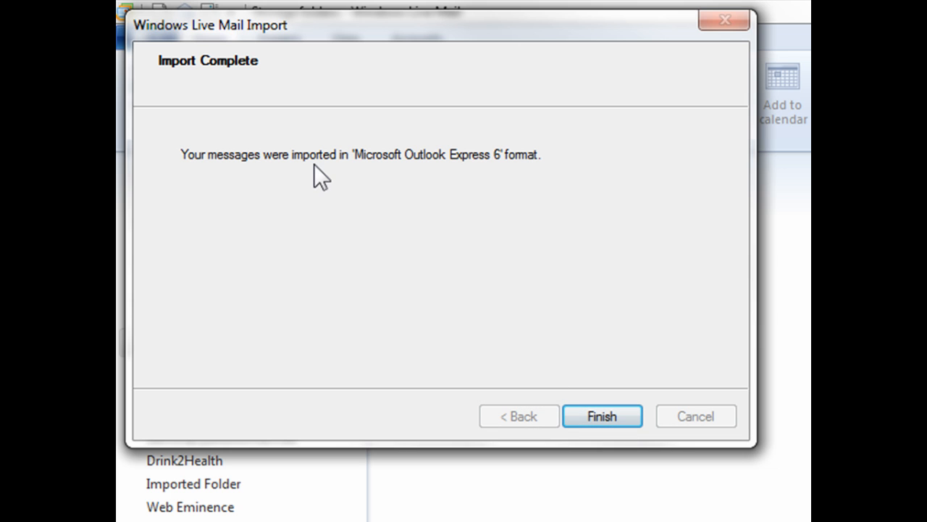
{"action": "mouse_move", "coordinate": [442, 183]}
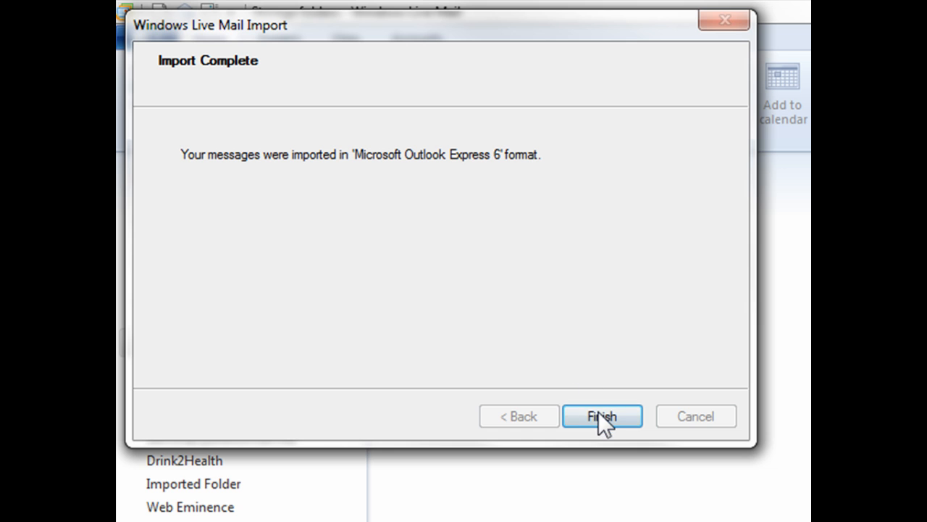
{"action": "left_click", "coordinate": [602, 415]}
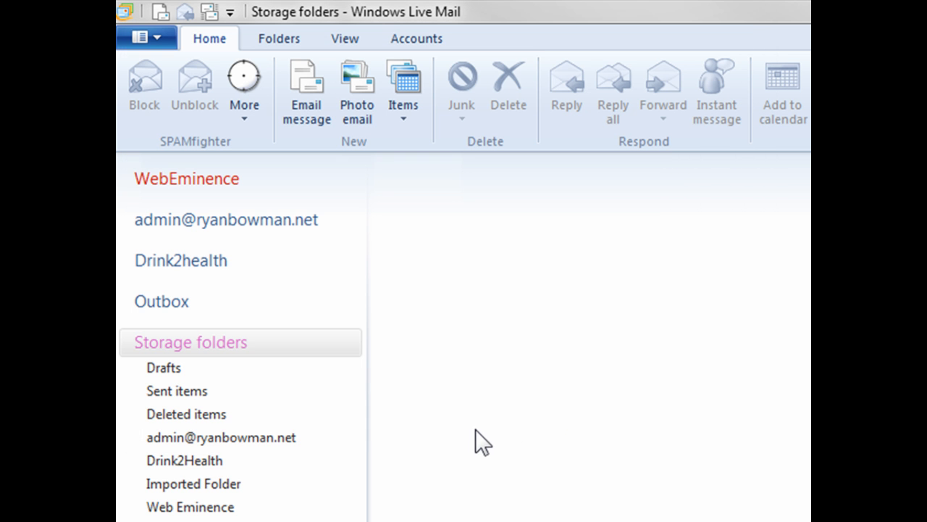
Step: Expand Imported Folder > Local Folders and view the imported Inbox messages
{"action": "scroll", "scroll_direction": "down", "scroll_amount": 3}
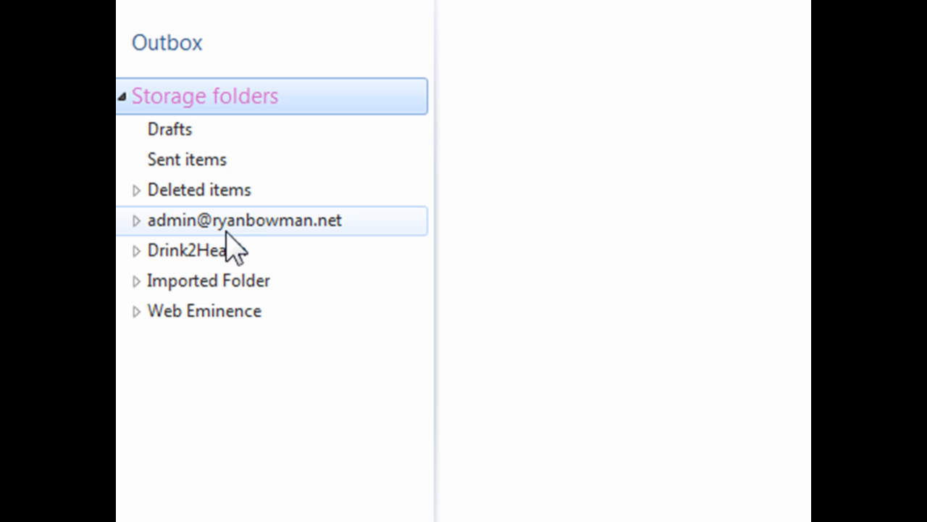
{"action": "mouse_move", "coordinate": [261, 294]}
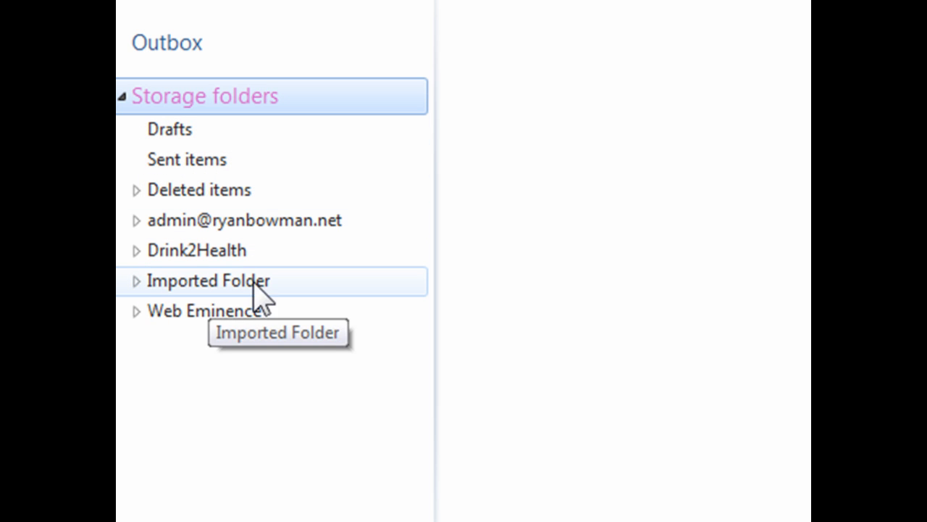
{"action": "left_click", "coordinate": [136, 280]}
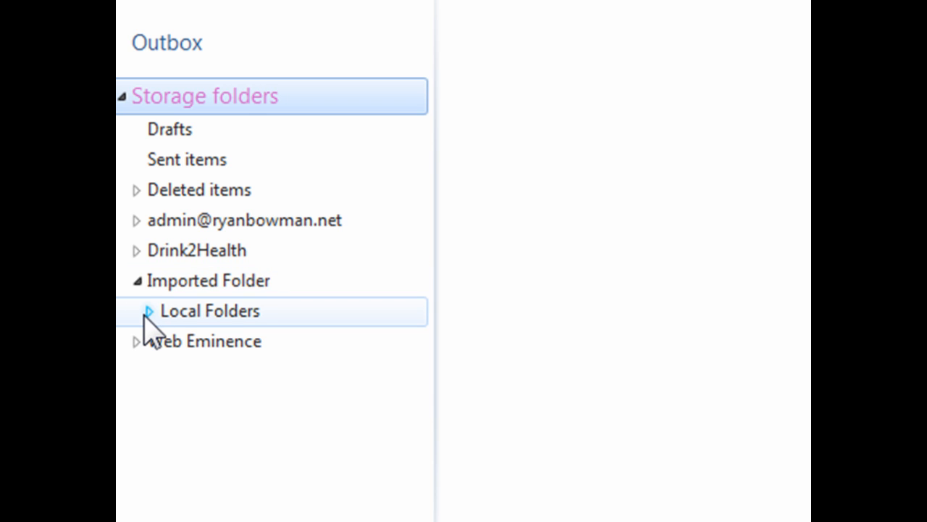
{"action": "left_click", "coordinate": [148, 310]}
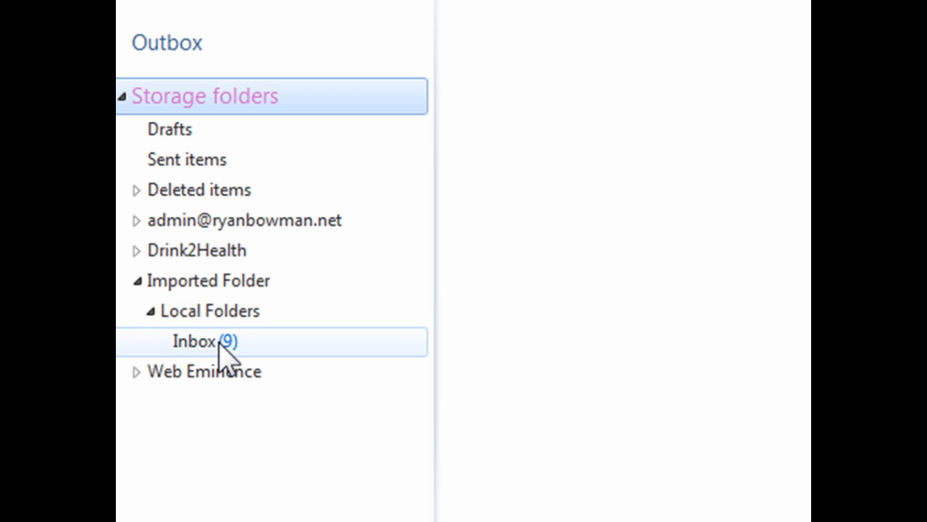
{"action": "mouse_move", "coordinate": [196, 341]}
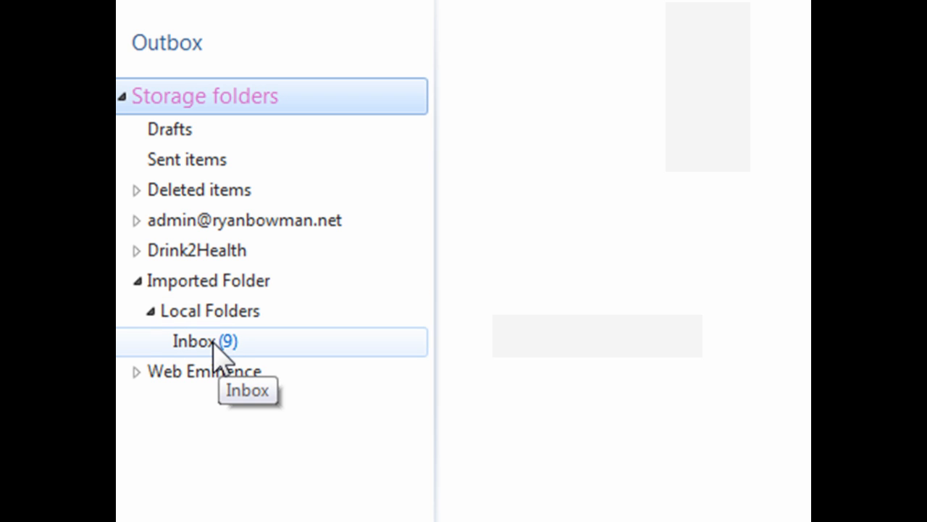
{"action": "left_click", "coordinate": [196, 340]}
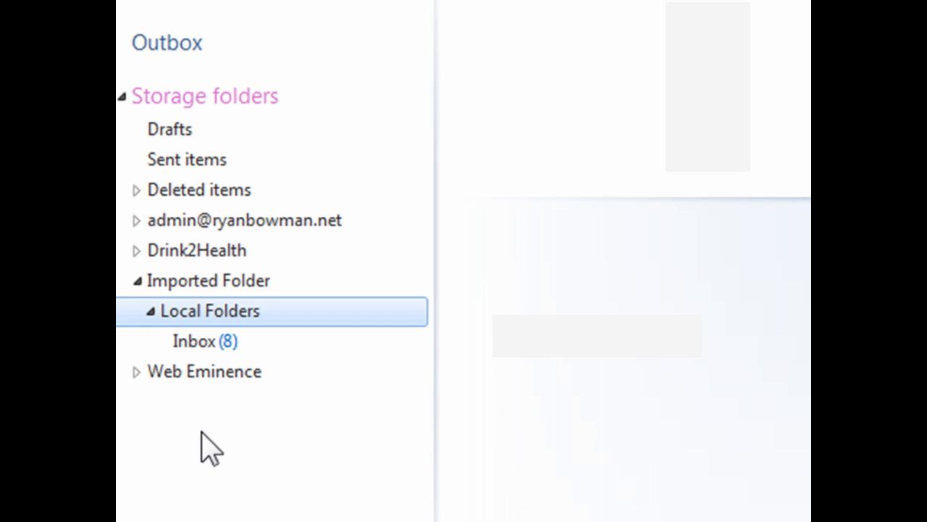
{"action": "left_click", "coordinate": [193, 340]}
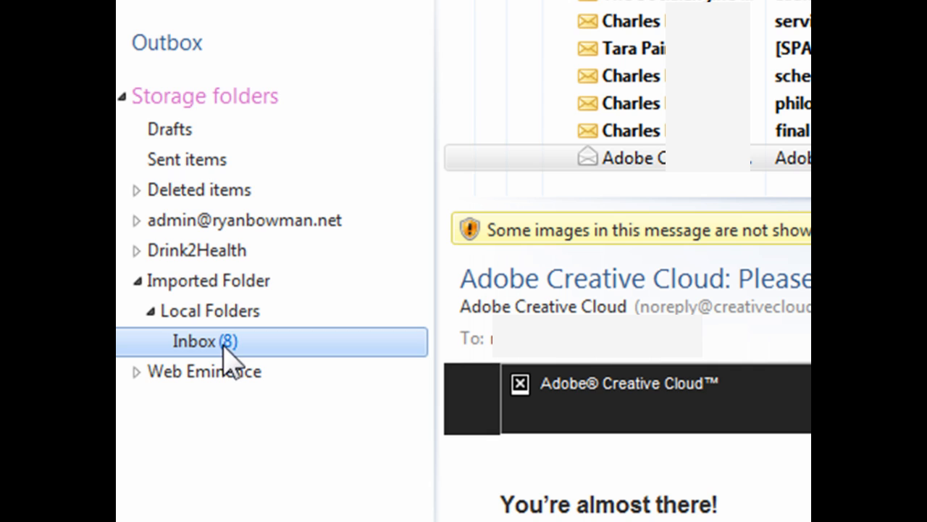
{"action": "left_click", "coordinate": [209, 281]}
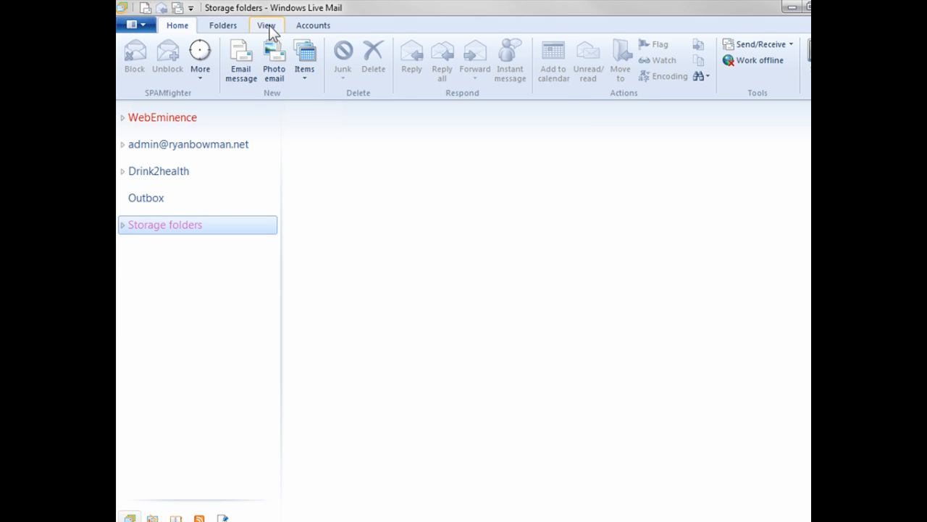
Step: Toggle the Storage folders view option and expand Storage folders to list Imported Folder and subfolders
{"action": "left_click", "coordinate": [266, 25]}
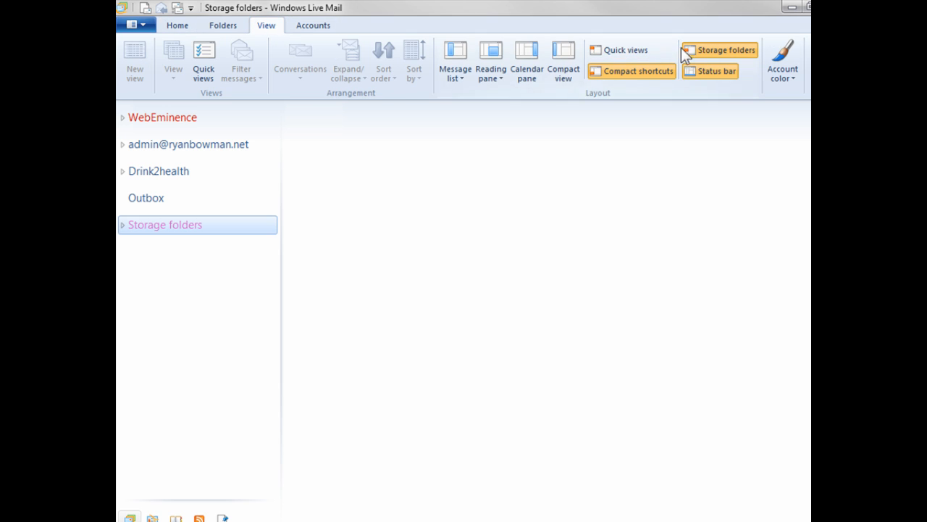
{"action": "mouse_move", "coordinate": [743, 56]}
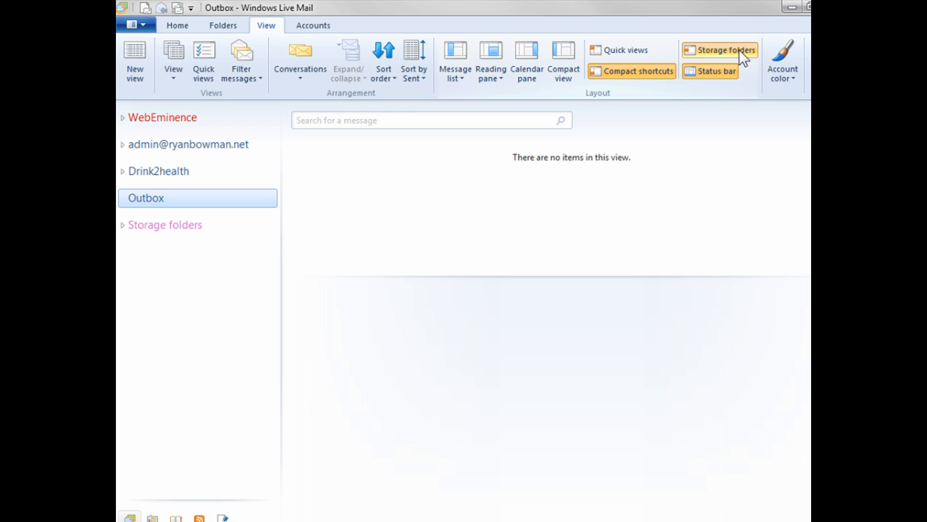
{"action": "left_click", "coordinate": [727, 49]}
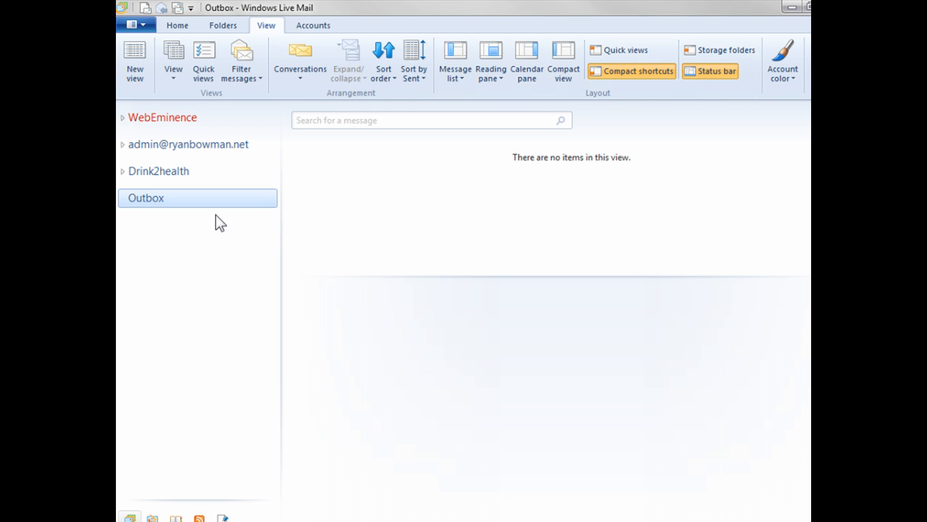
{"action": "left_click", "coordinate": [726, 50]}
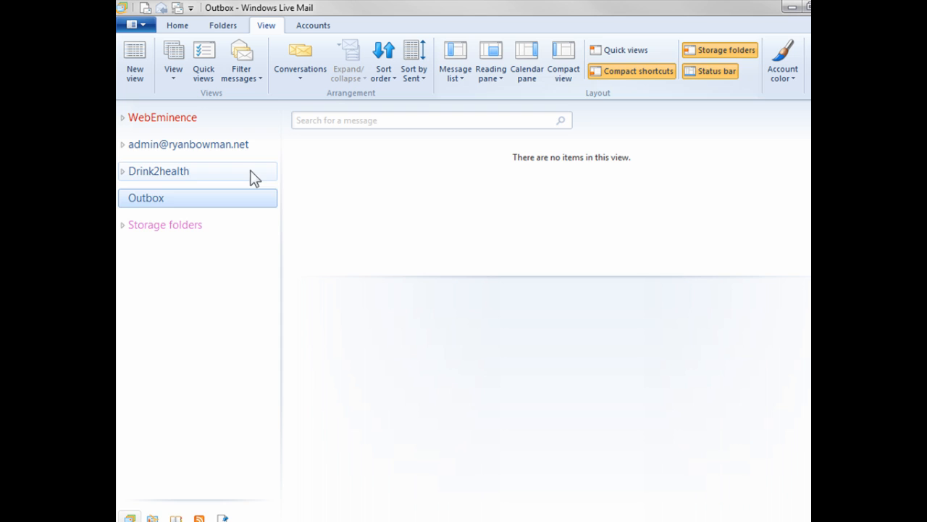
{"action": "left_click", "coordinate": [124, 224]}
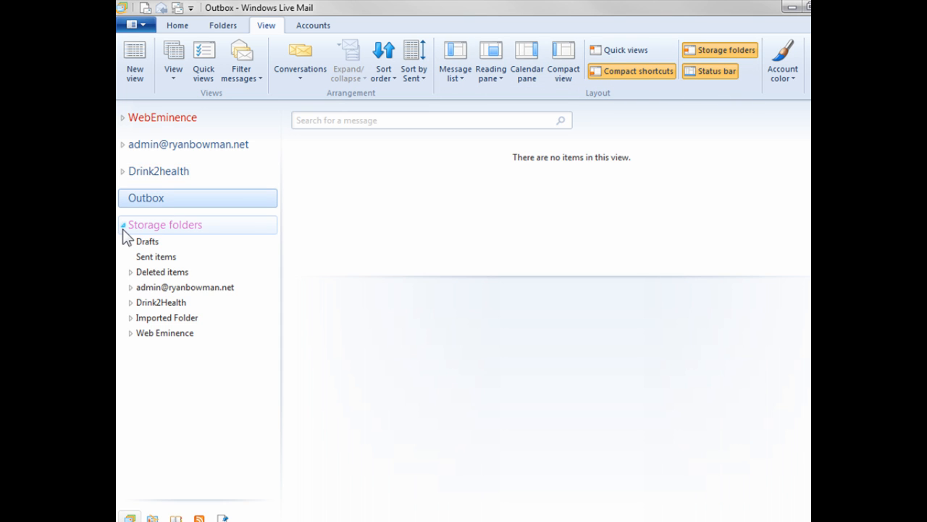
{"action": "left_click", "coordinate": [724, 50]}
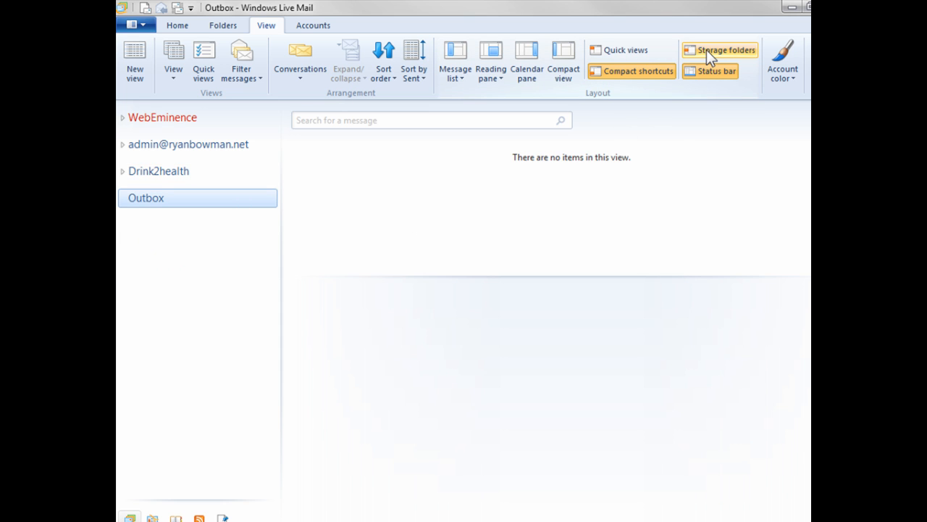
{"action": "left_click", "coordinate": [725, 50]}
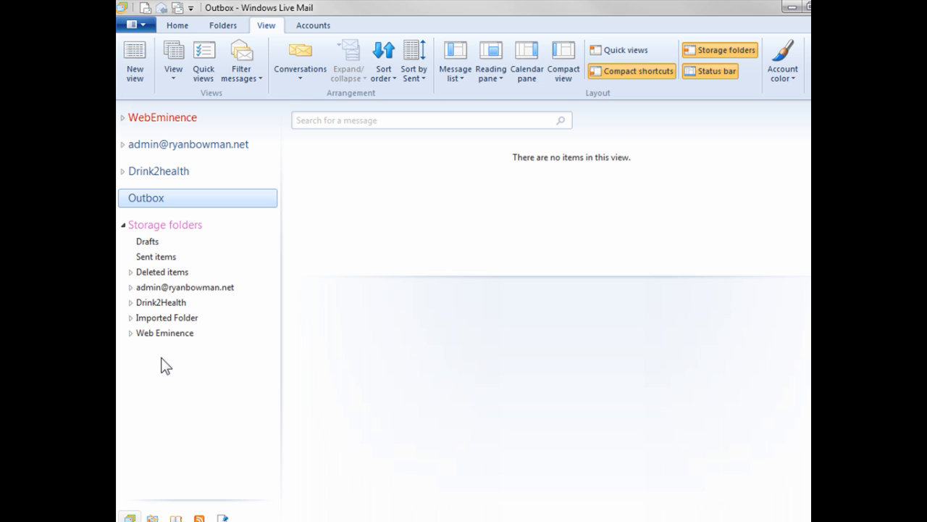